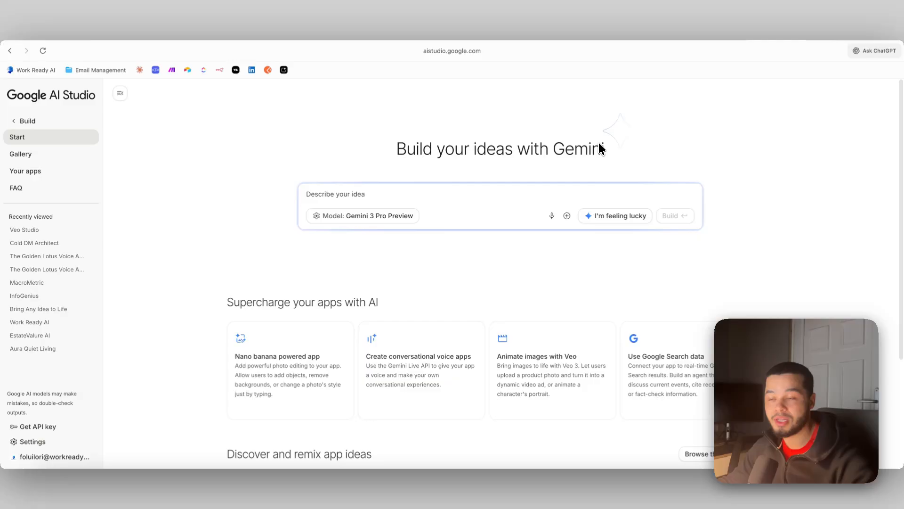
mouse_move(683, 140)
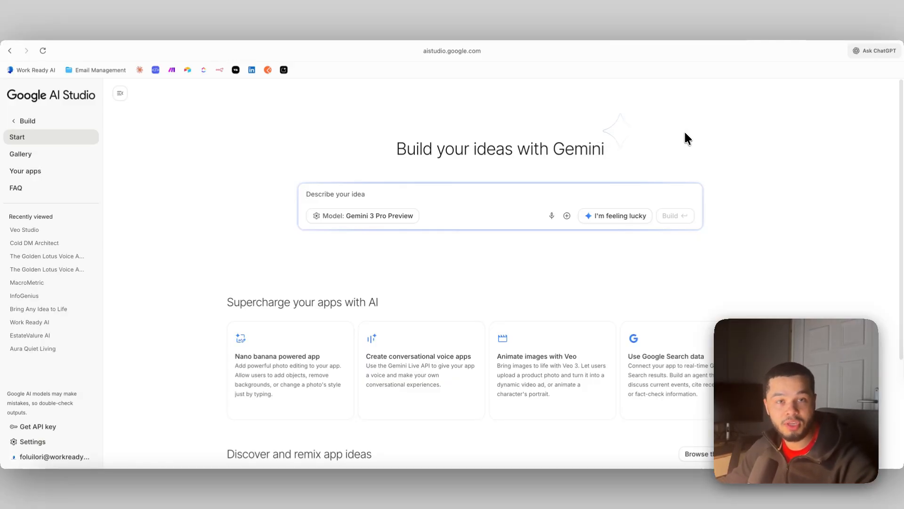
Step: Enter the recruitment-app description: upload, score, rank and save CVs per job position with flat buttons
click(334, 194)
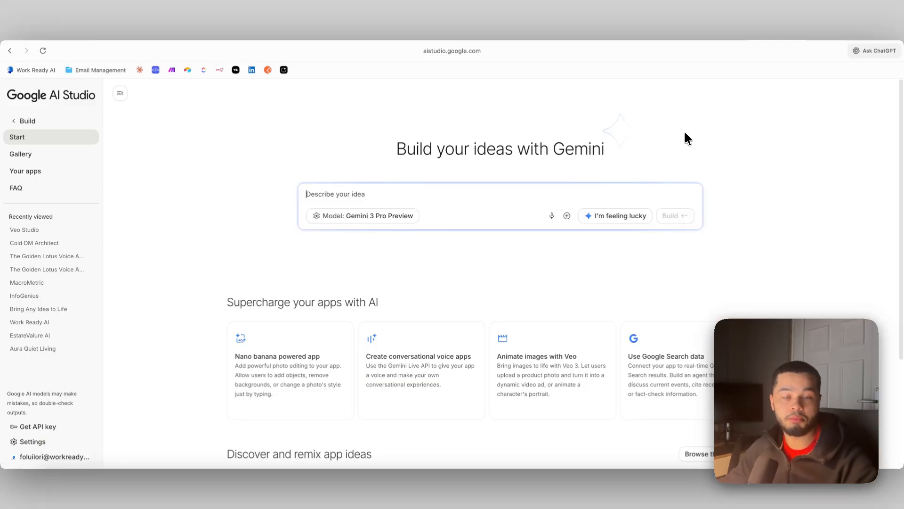
click(334, 194)
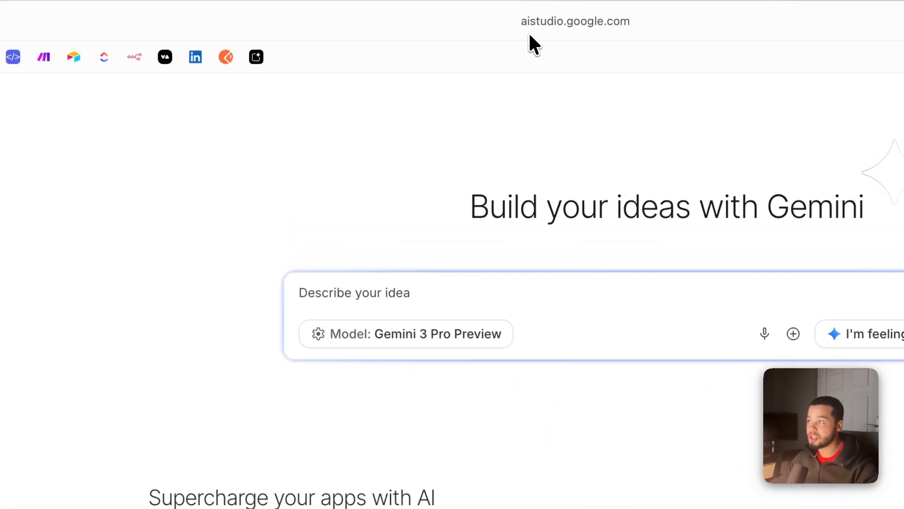
click(575, 22)
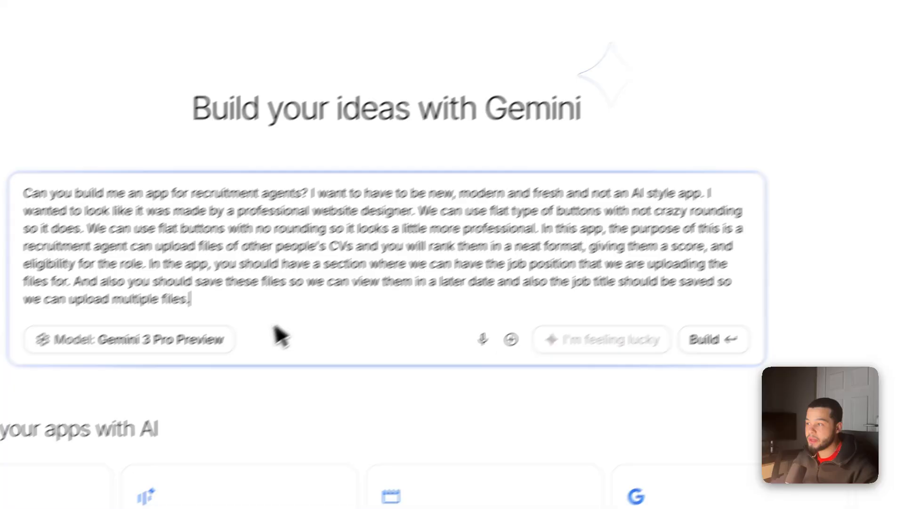
Step: Generate the TalentScout Pro app and wait for its preview with an empty Open Positions list
click(713, 339)
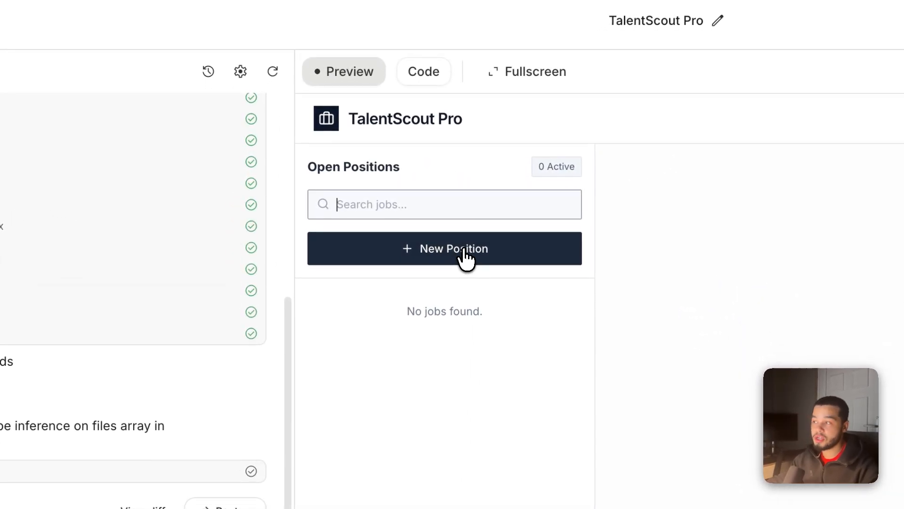
Step: Create a 'senior developer' position in engineering requiring 5 years' experience and Python
click(444, 248)
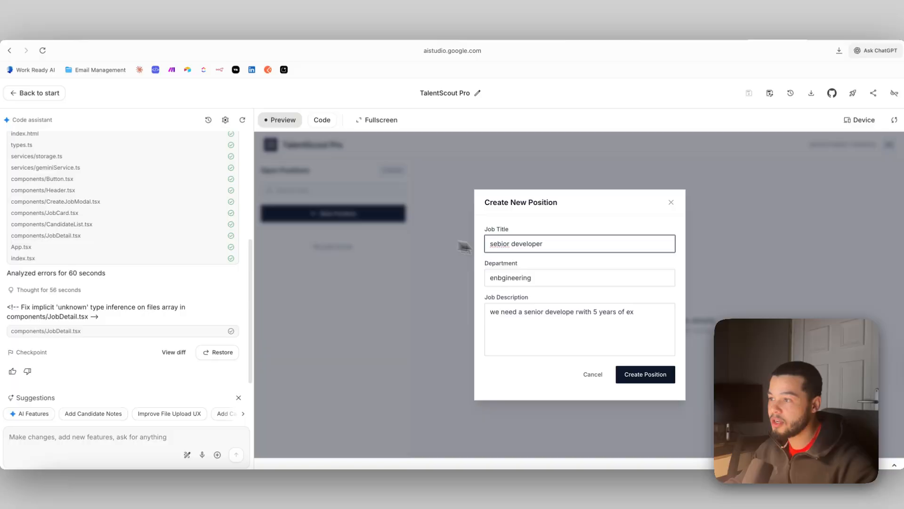
text(senior)
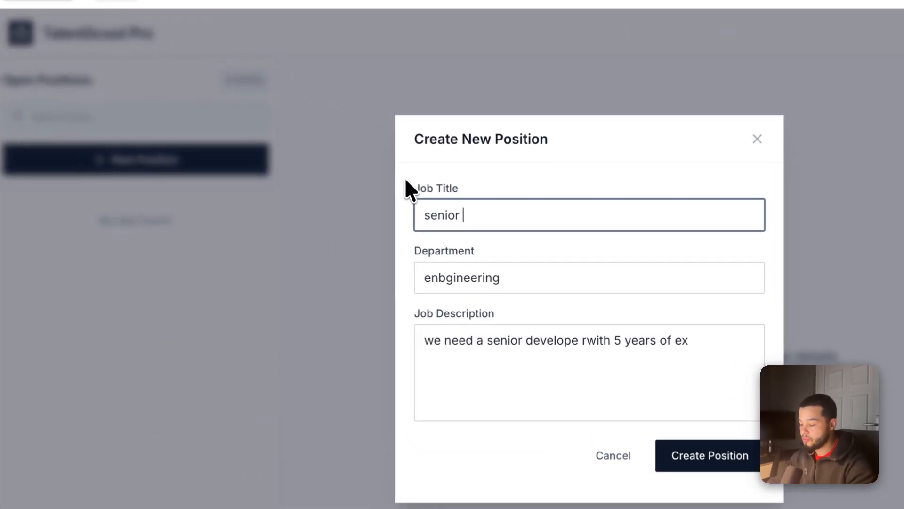
text(developer)
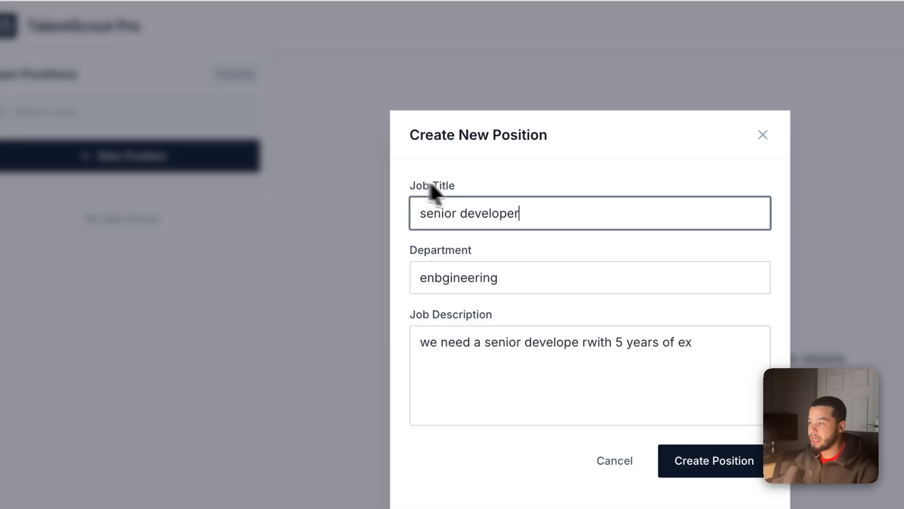
double_click(459, 277)
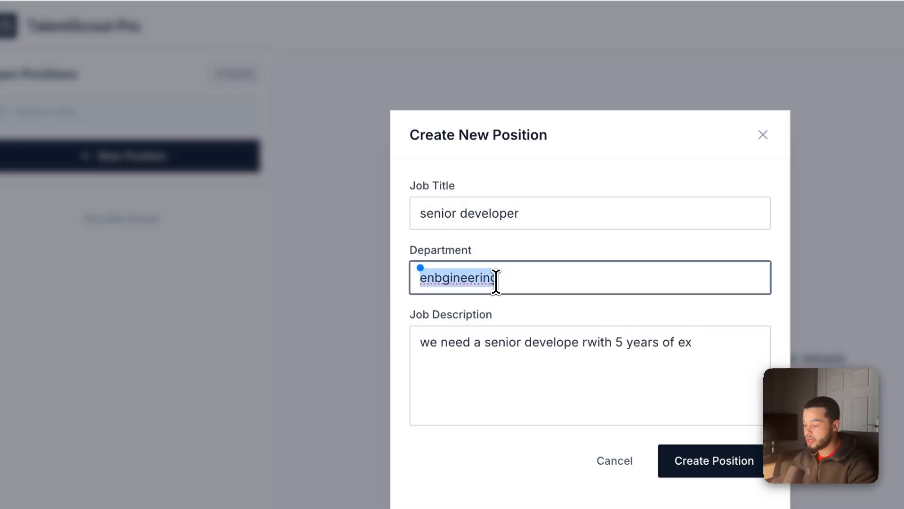
text(enginerring)
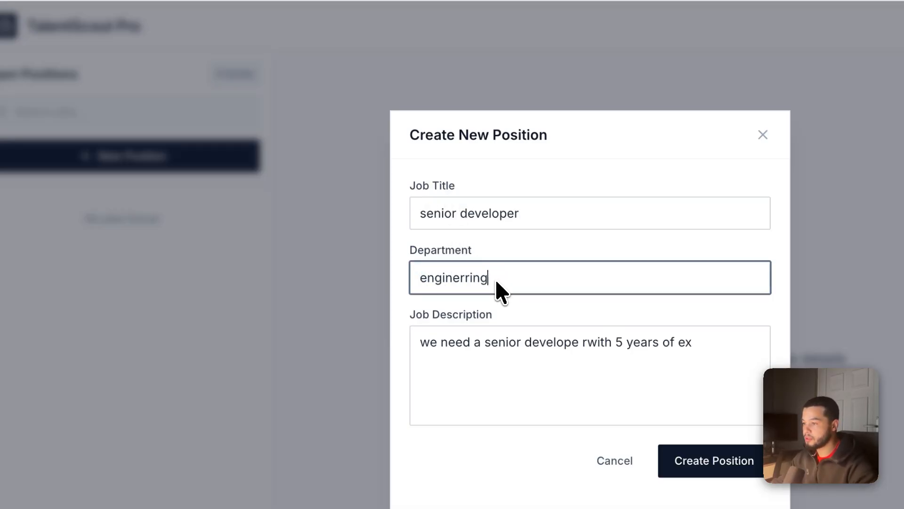
double_click(499, 342)
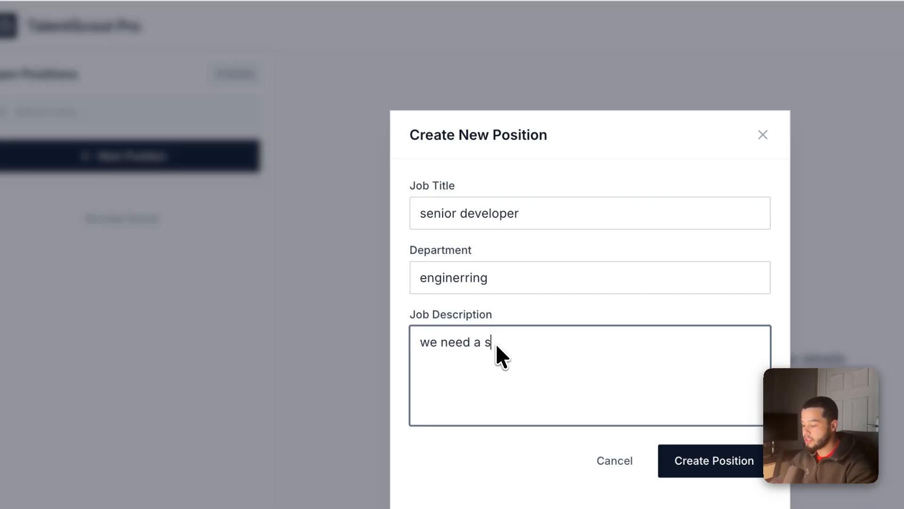
text(enior dev with)
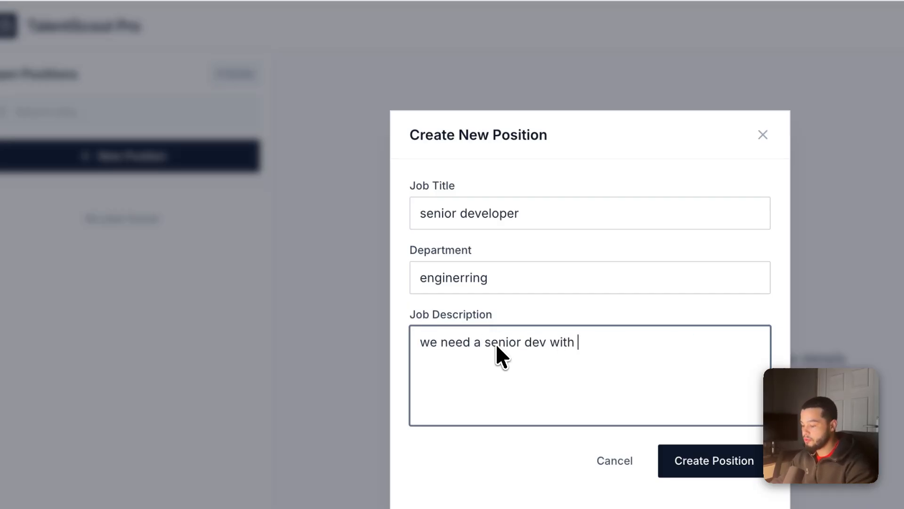
text(5 years exp. and he must know the co)
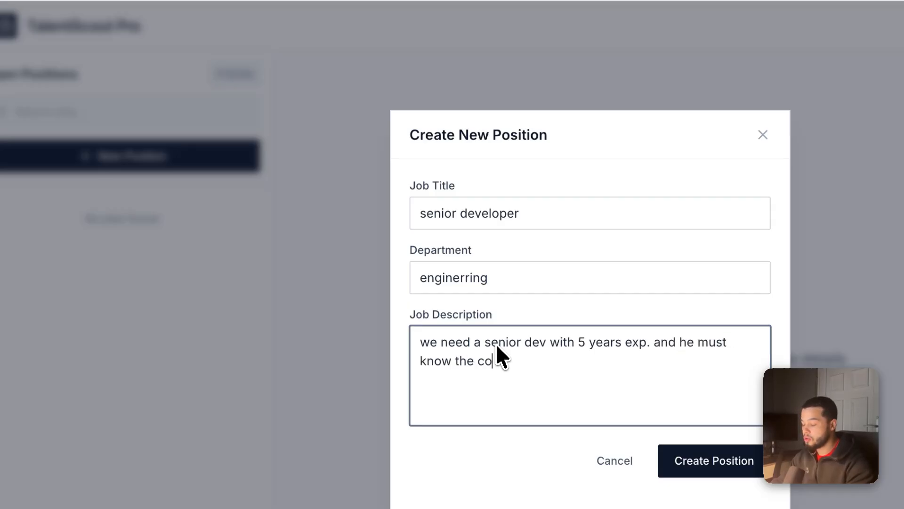
text(langauge phyton.)
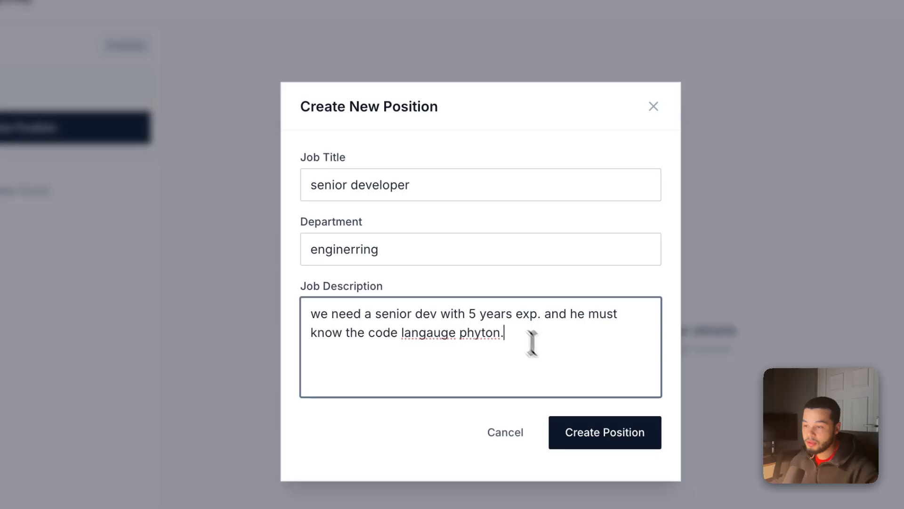
click(604, 432)
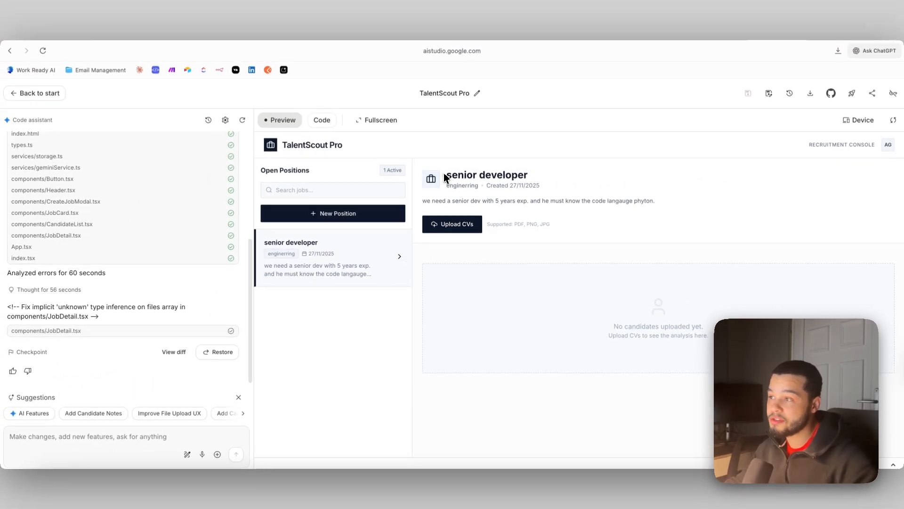
double_click(455, 186)
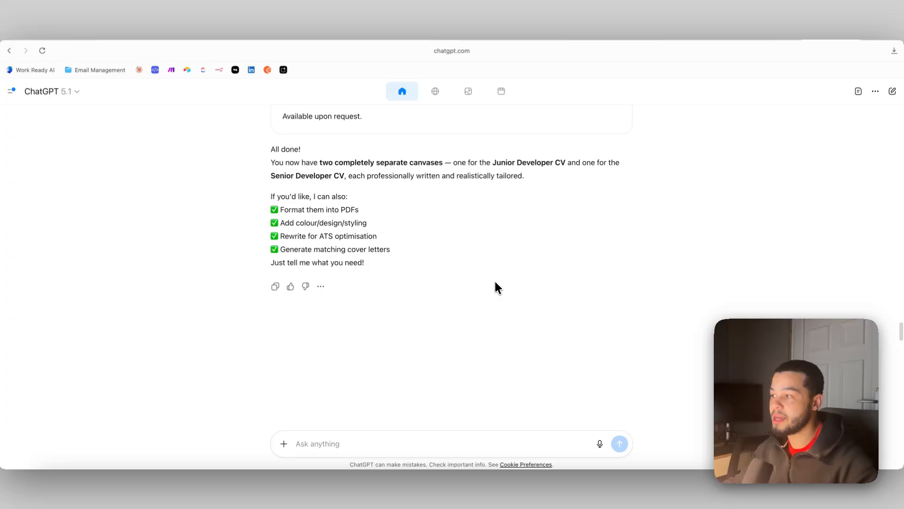
Step: Review the junior and senior developer CV canvases generated in ChatGPT
scroll(down, 3)
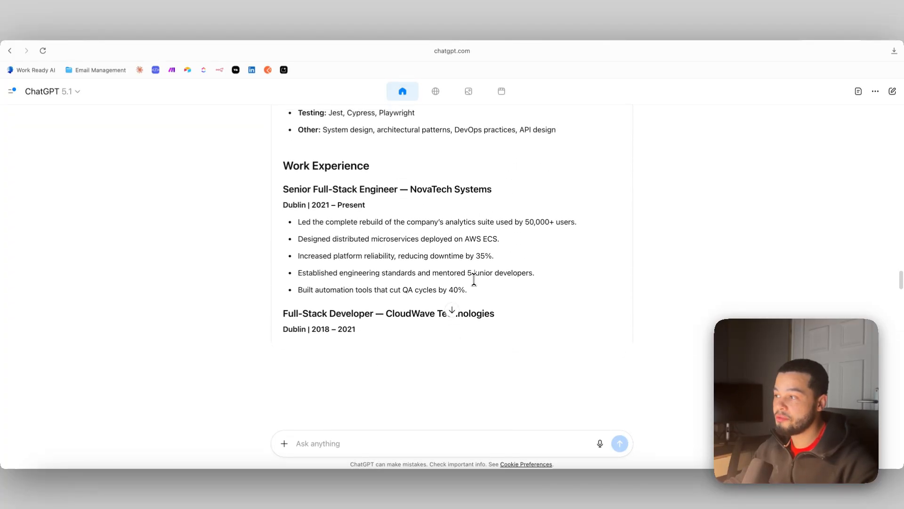
scroll(down, 3)
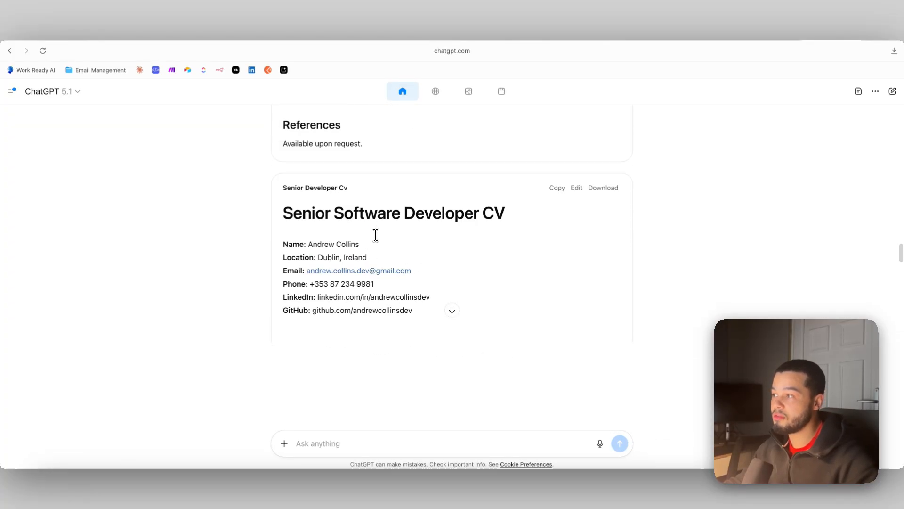
click(602, 188)
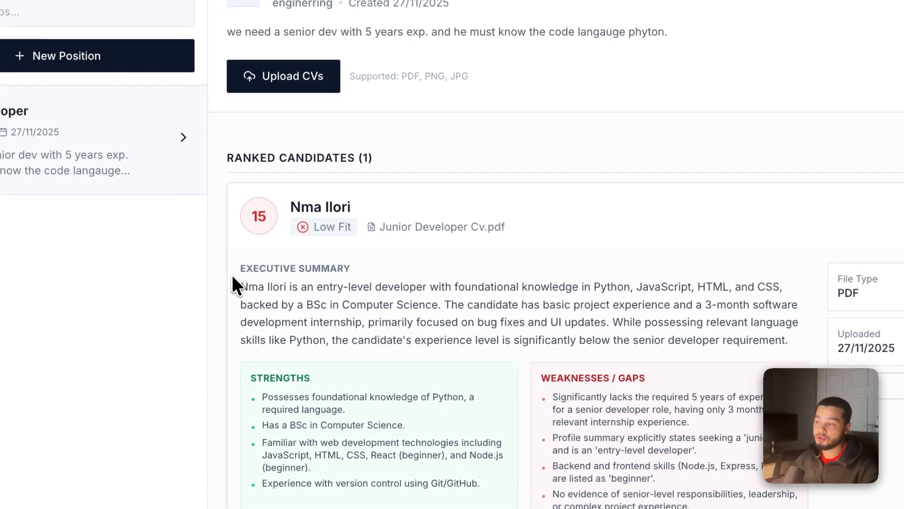
double_click(299, 269)
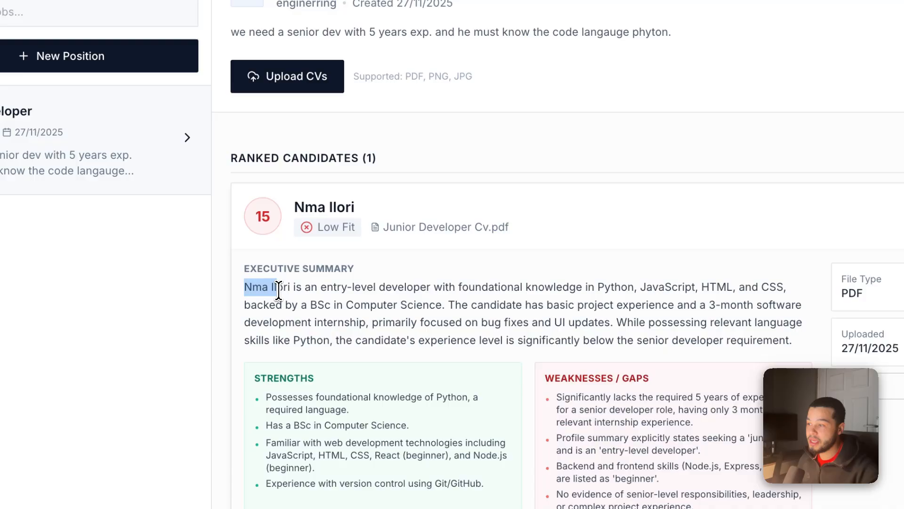
drag(274, 287, 478, 287)
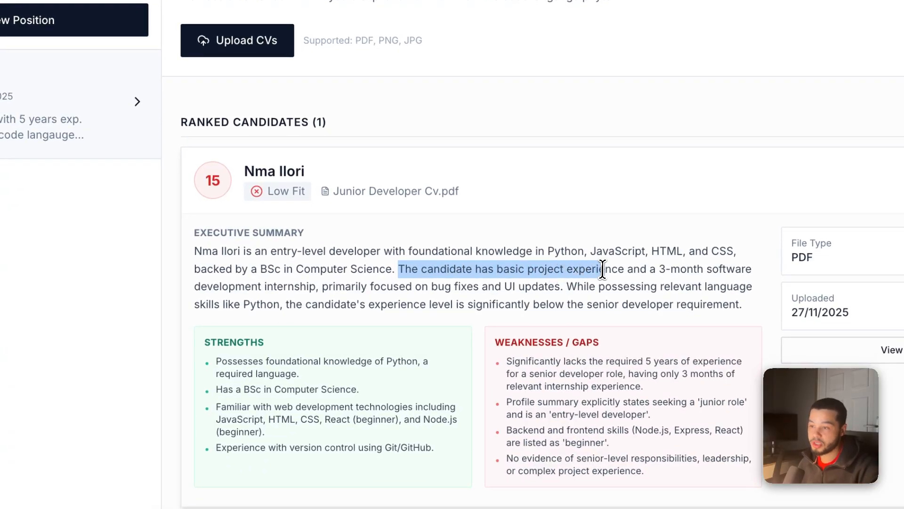
drag(600, 269, 307, 286)
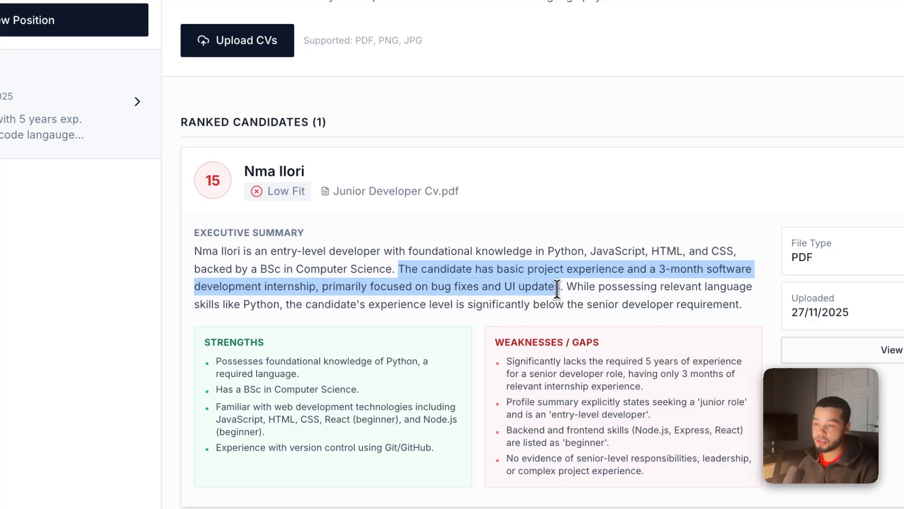
drag(556, 287, 743, 304)
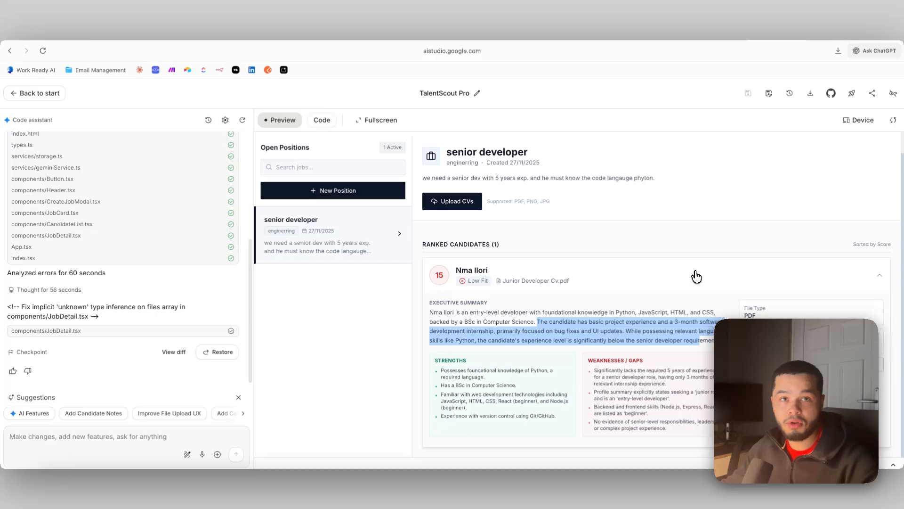
click(878, 274)
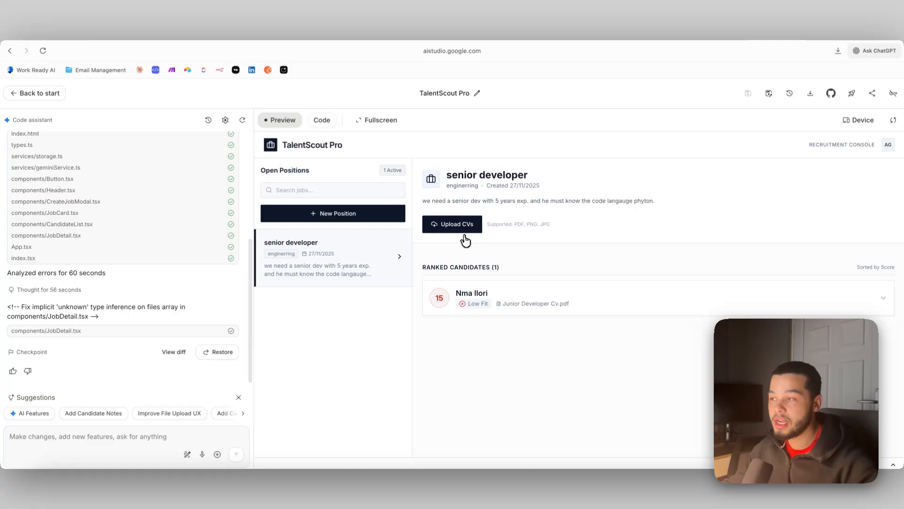
click(452, 224)
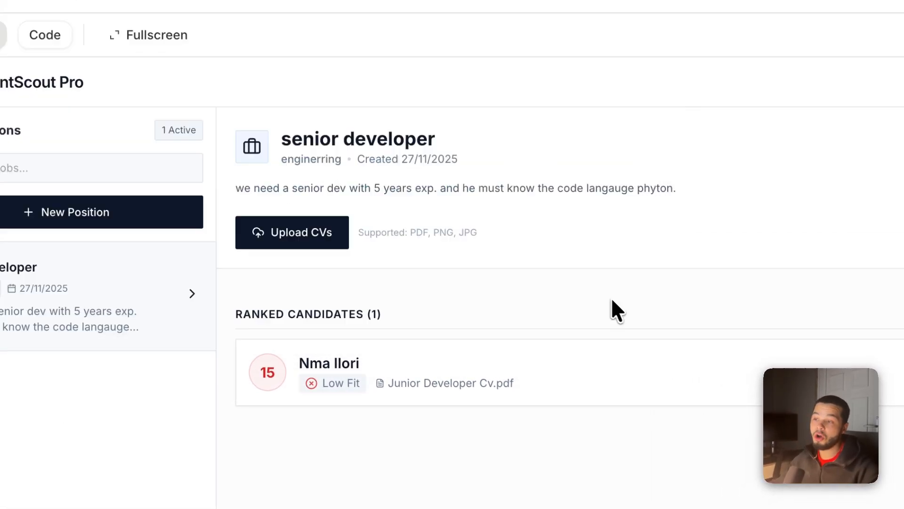
click(292, 231)
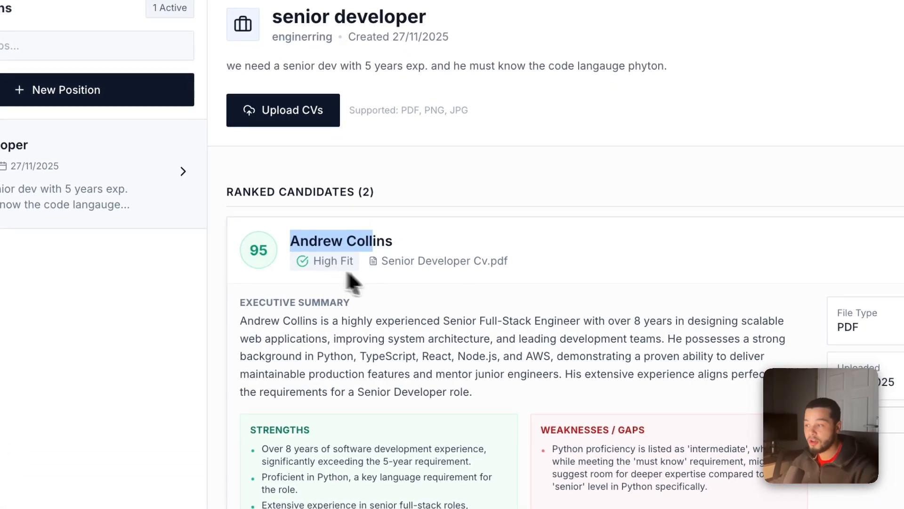
scroll(down, 3)
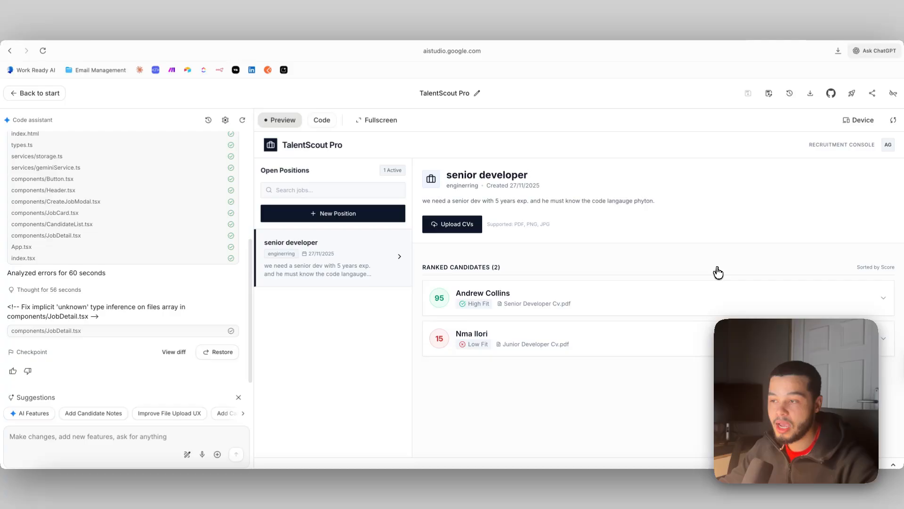
mouse_move(640, 288)
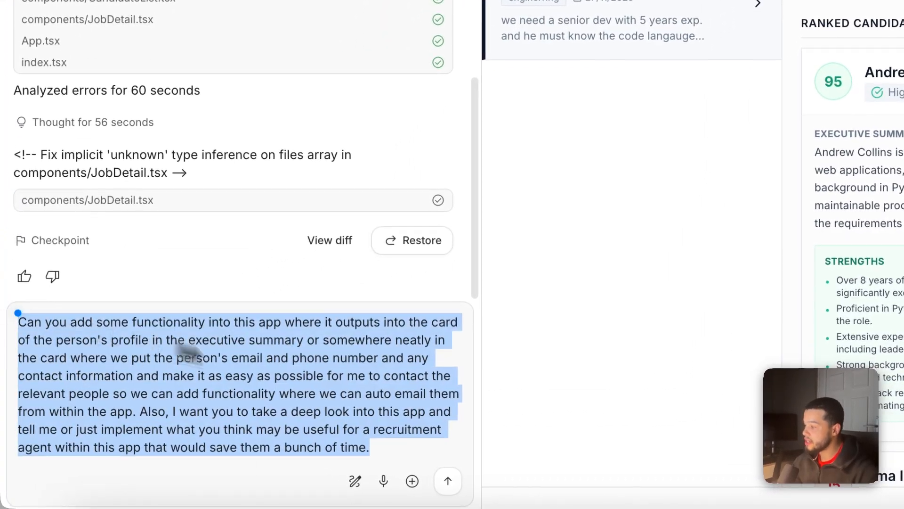
Step: Send the request for candidate contact details, easy auto-emailing and recruiter time-saving features
click(449, 481)
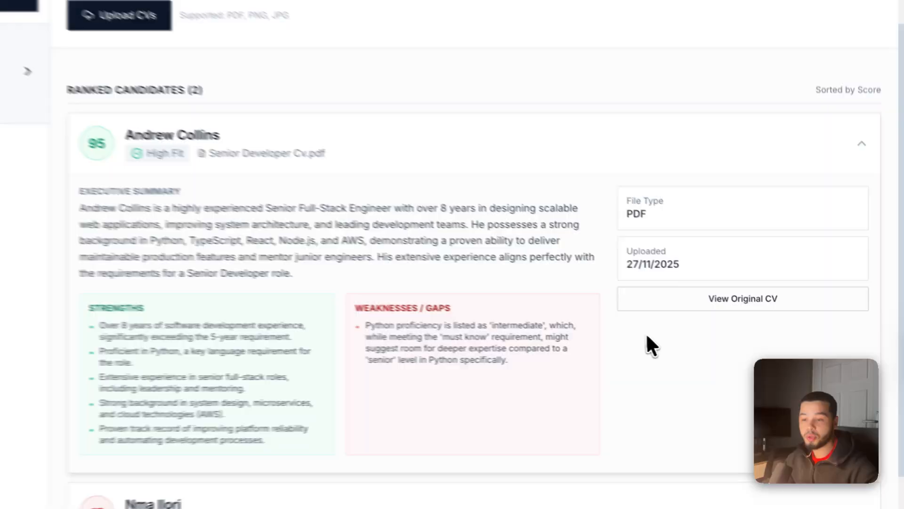
scroll(down, 3)
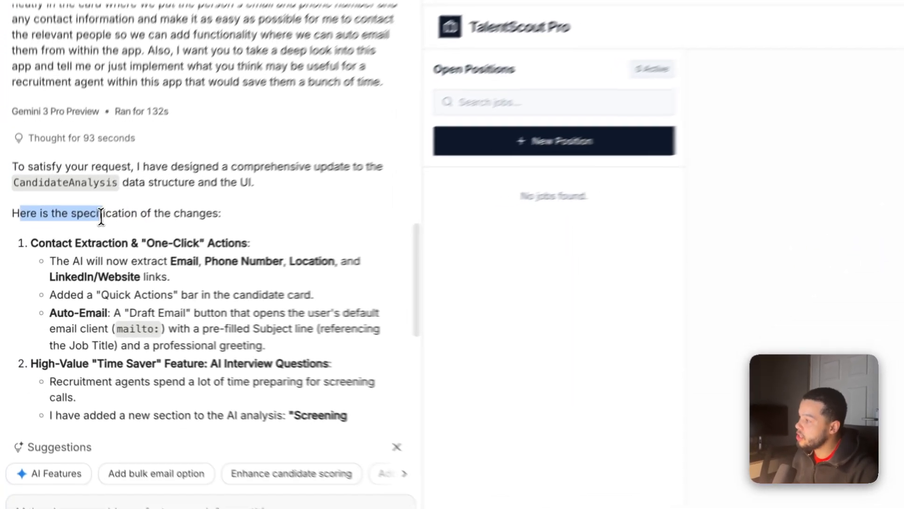
Step: Read Gemini's contact-extraction specification for email, phone, location and quick actions
scroll(down, 3)
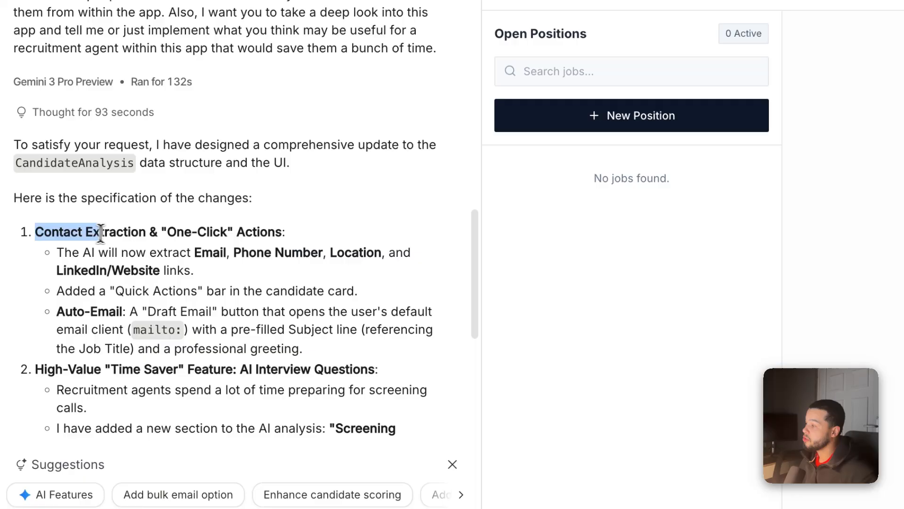
drag(100, 232, 265, 232)
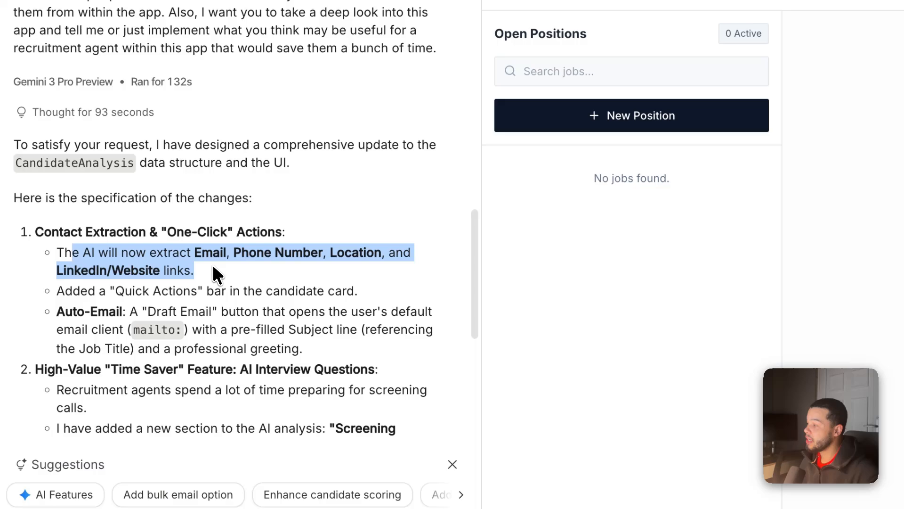
scroll(down, 3)
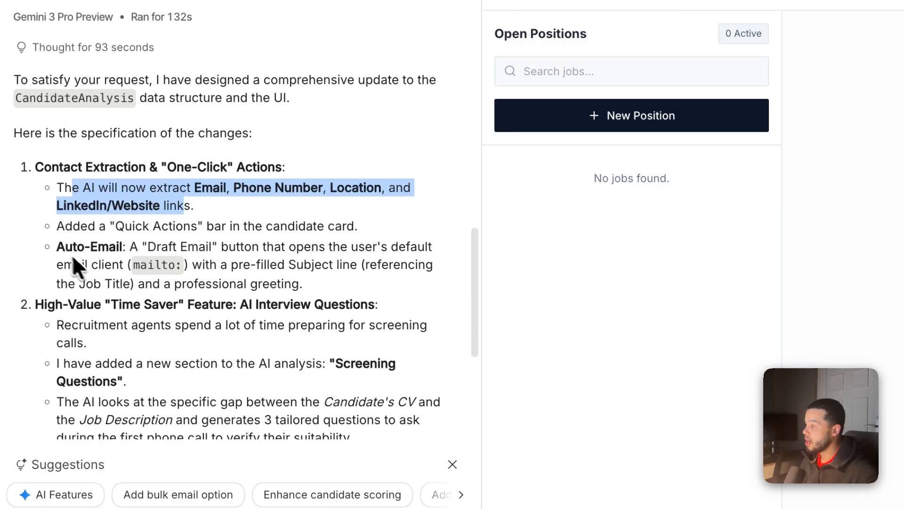
scroll(down, 3)
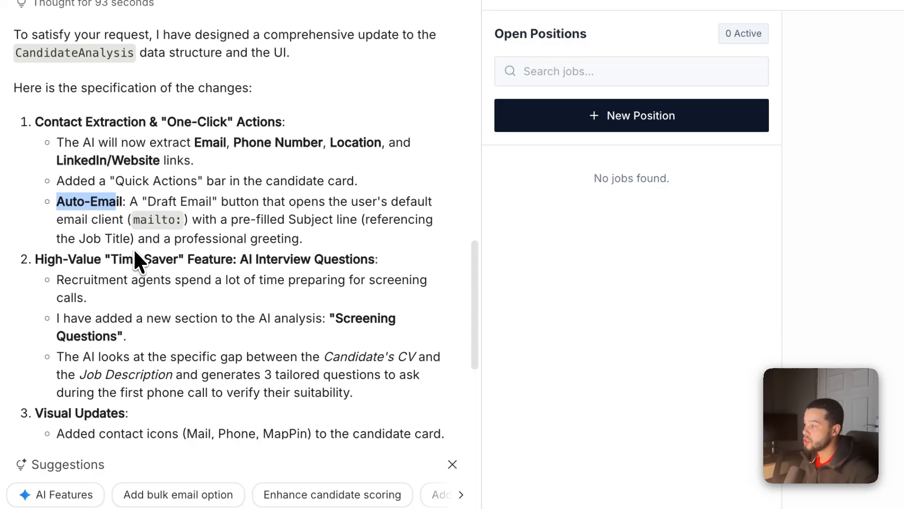
scroll(down, 3)
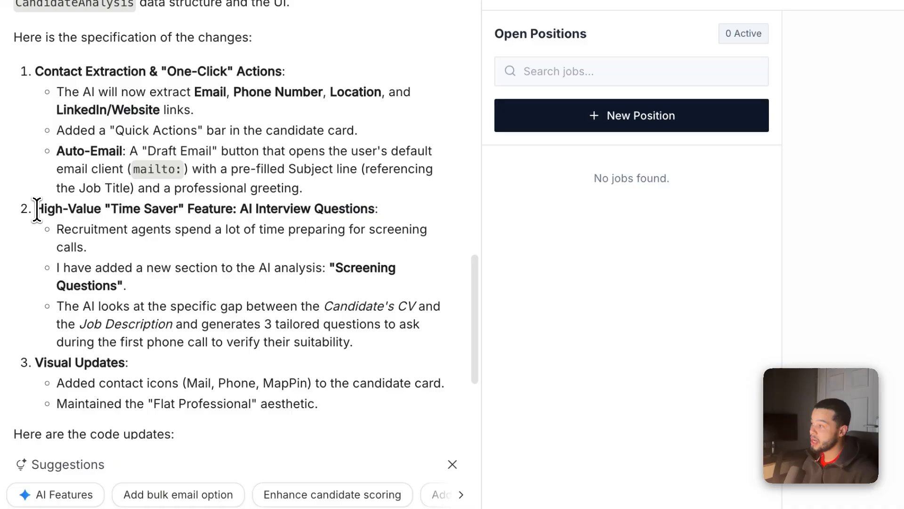
Step: Review the time-saver feature notes on AI-generated screening questions for recruiters
drag(36, 209, 233, 209)
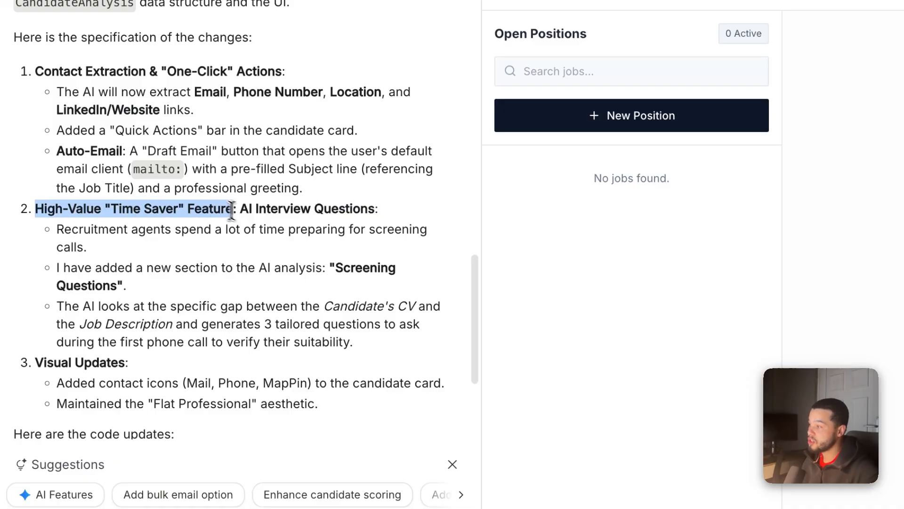
drag(231, 210, 374, 209)
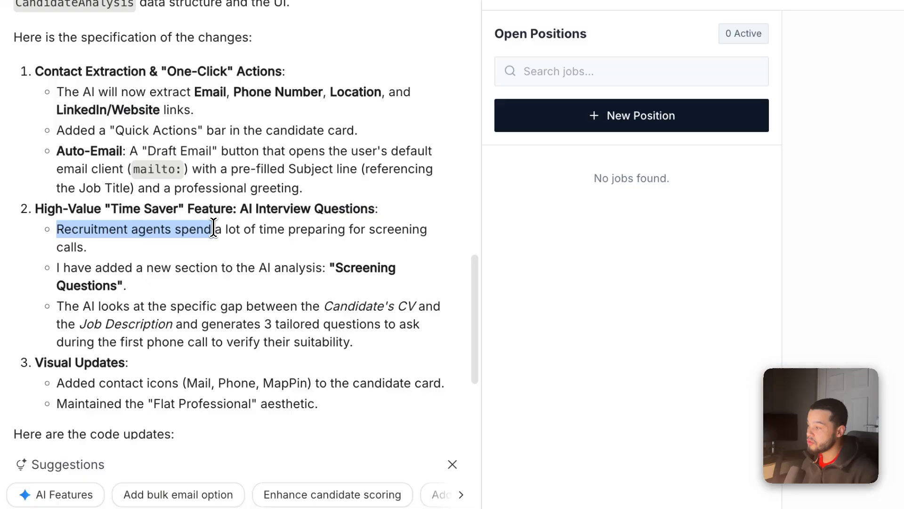
drag(212, 228, 115, 267)
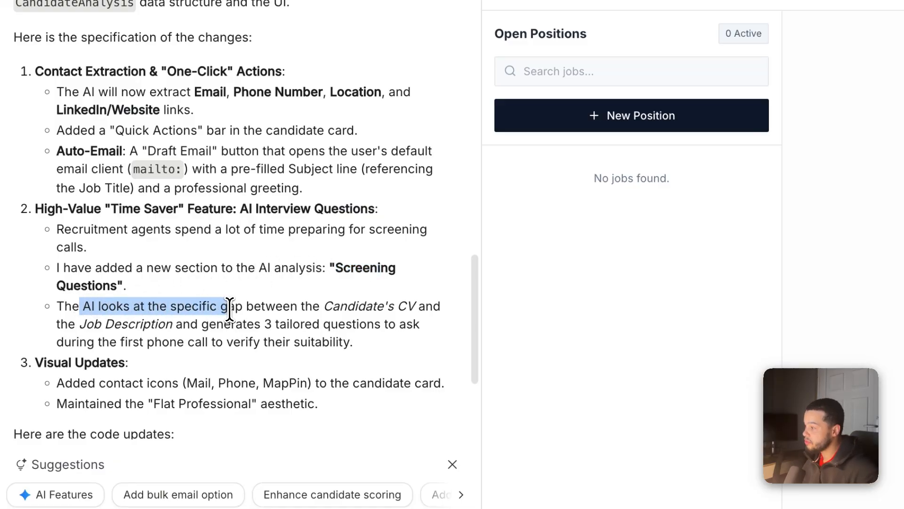
drag(227, 305, 196, 323)
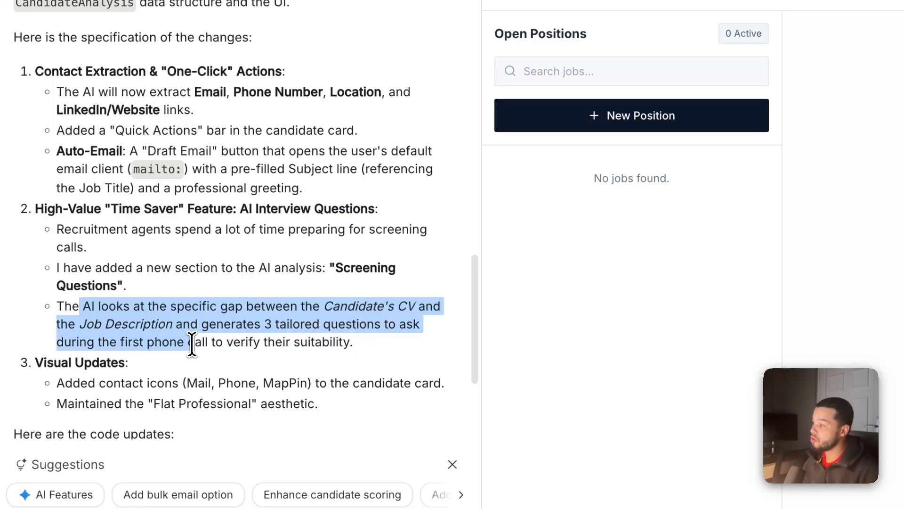
scroll(down, 3)
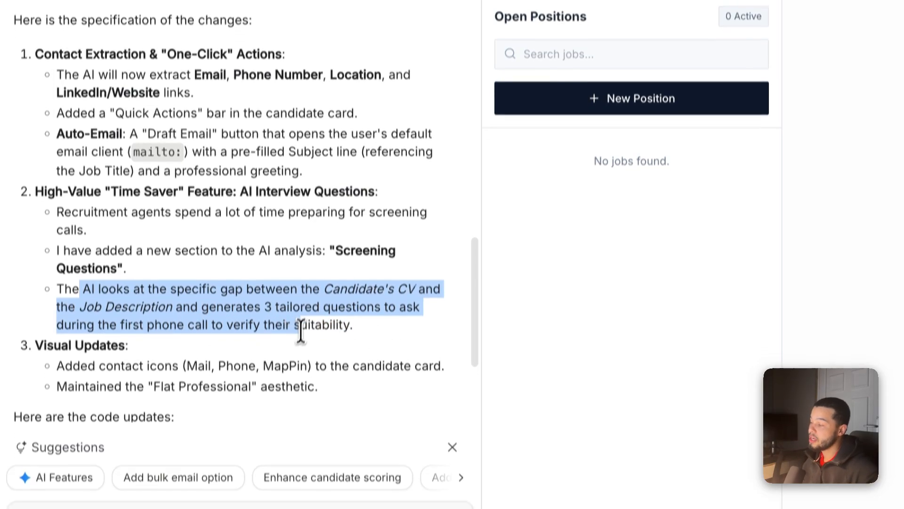
scroll(down, 3)
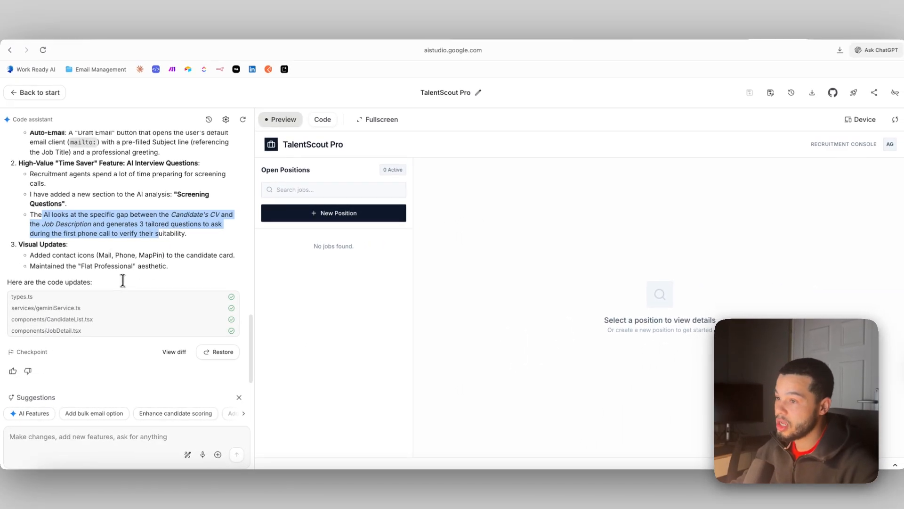
Step: Create a senior developer position in engineering with the full-stack engineer job description
click(332, 213)
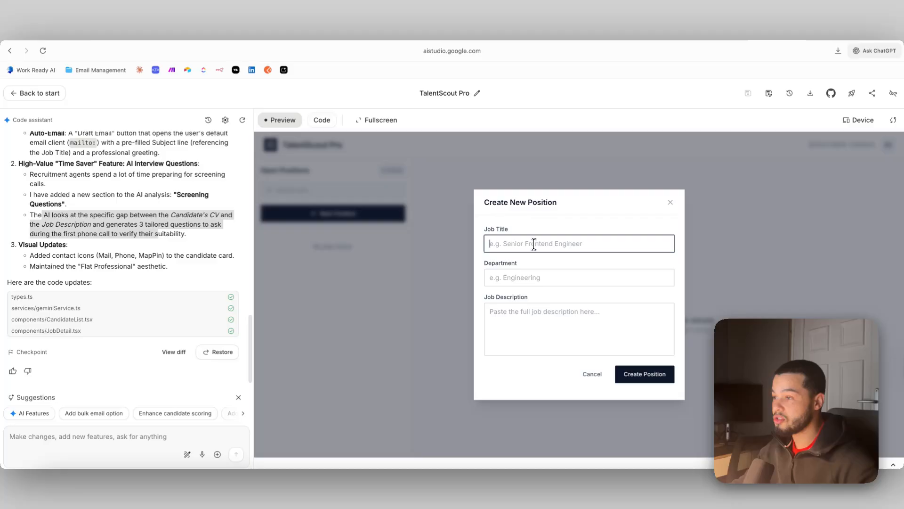
text(senior develop)
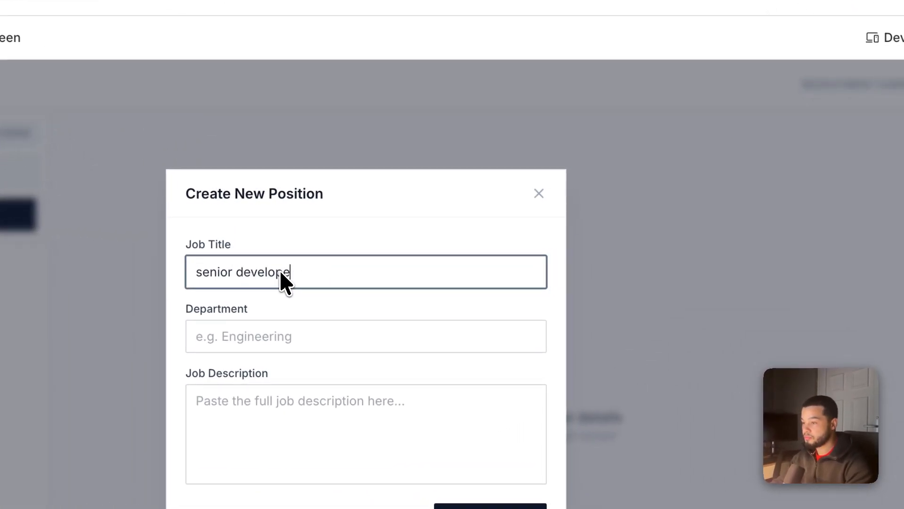
text(engineering)
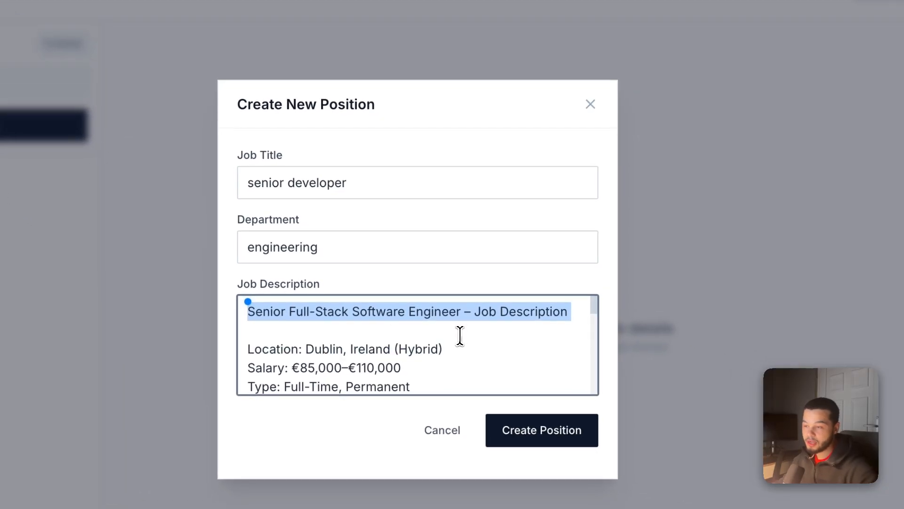
scroll(down, 3)
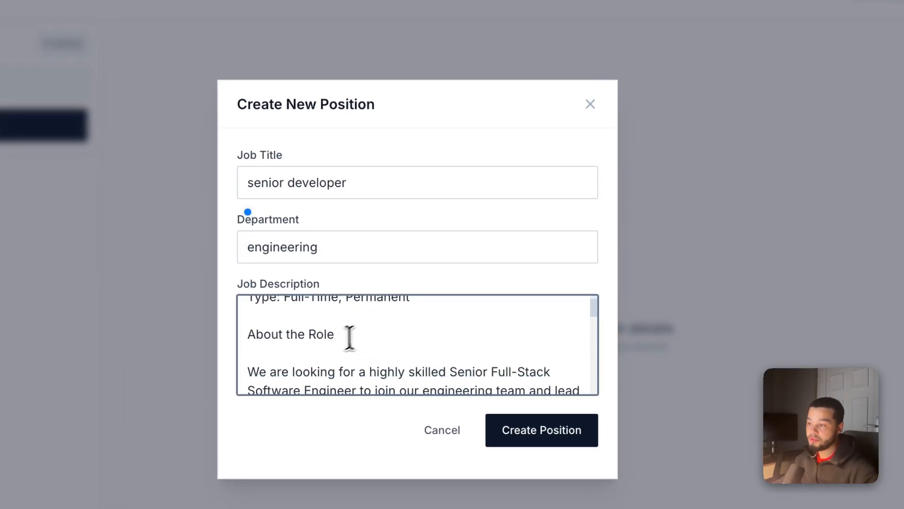
scroll(down, 3)
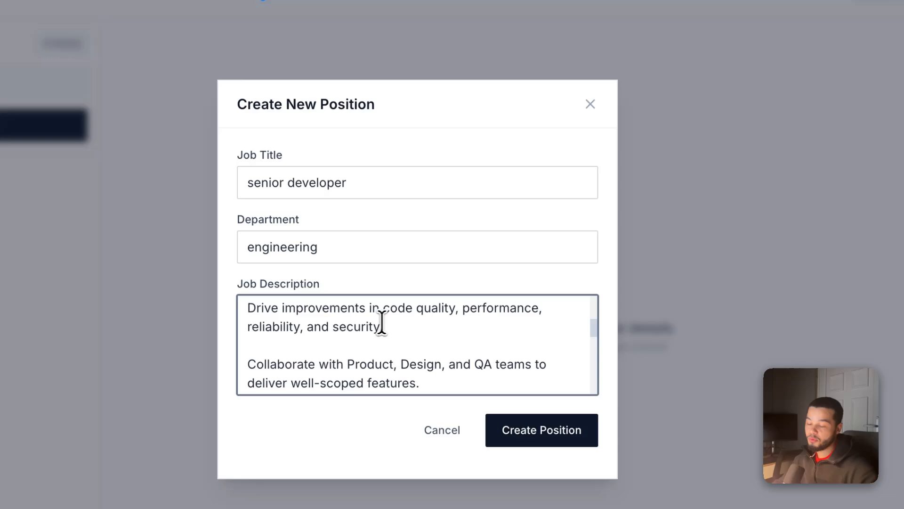
click(541, 430)
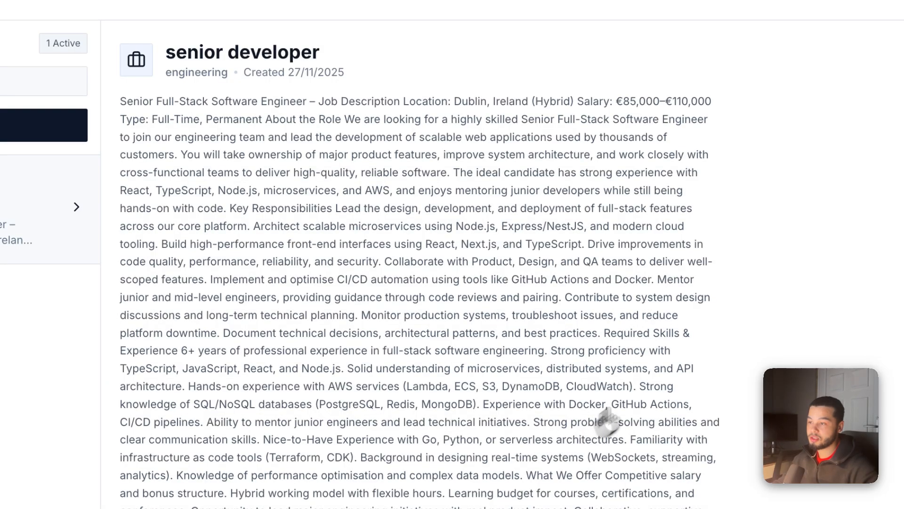
scroll(down, 3)
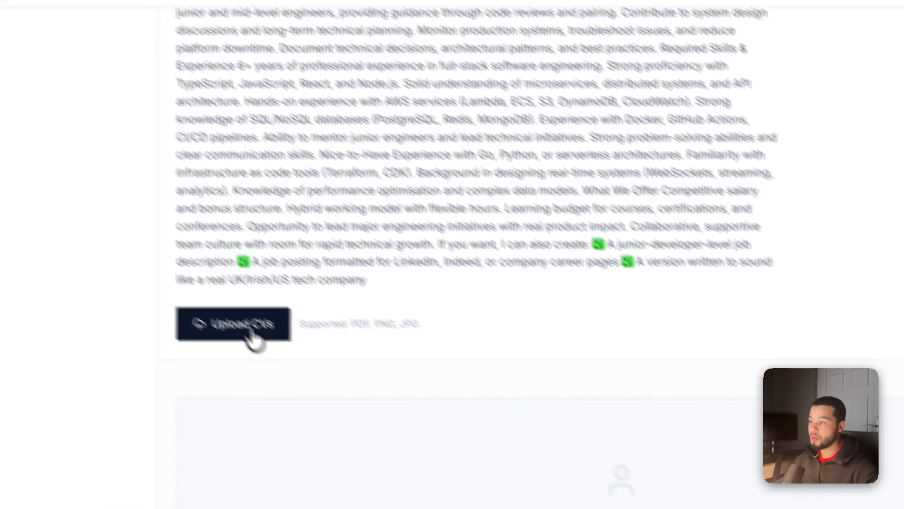
click(234, 323)
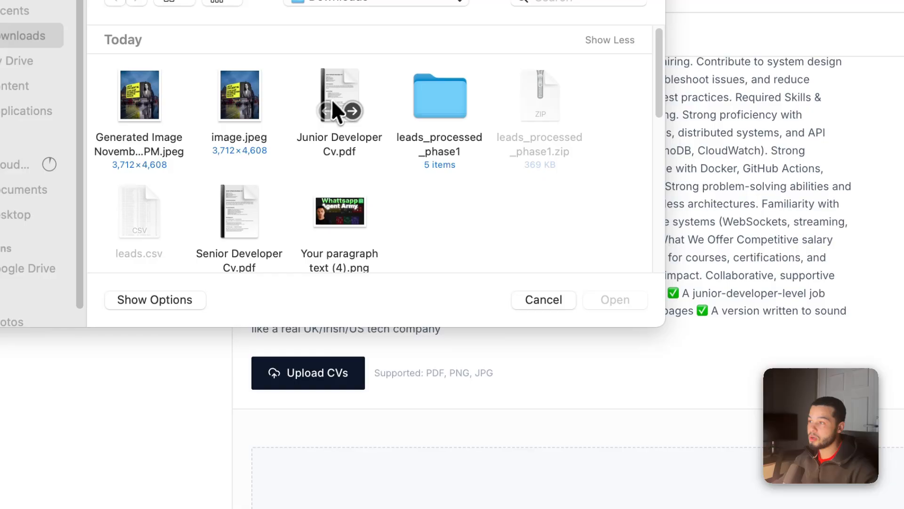
click(339, 95)
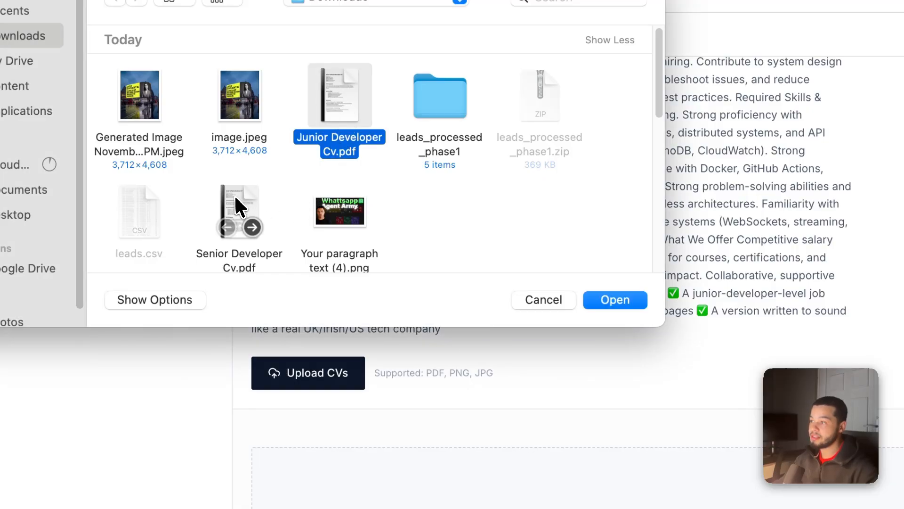
click(615, 299)
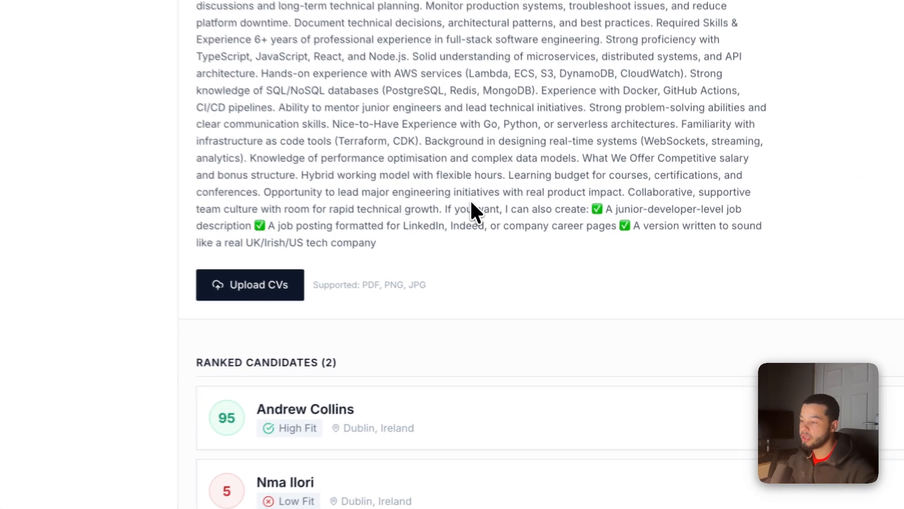
scroll(down, 3)
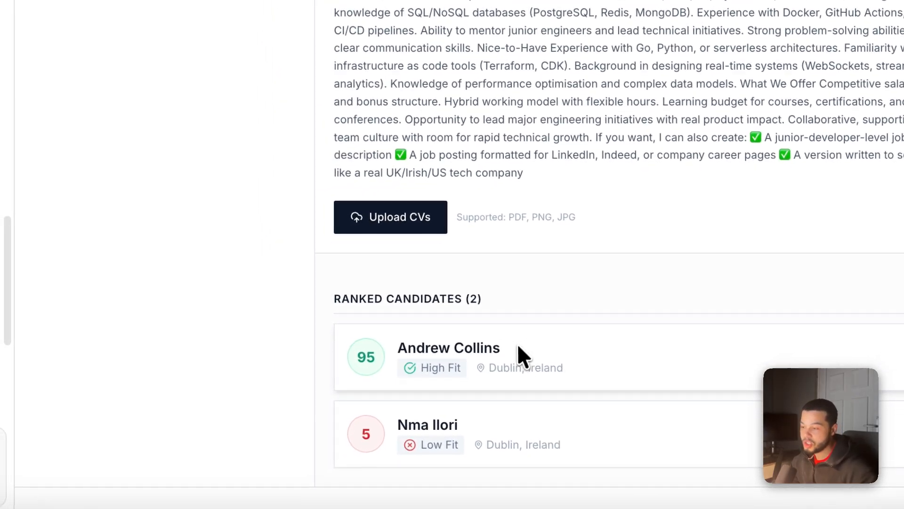
mouse_move(493, 456)
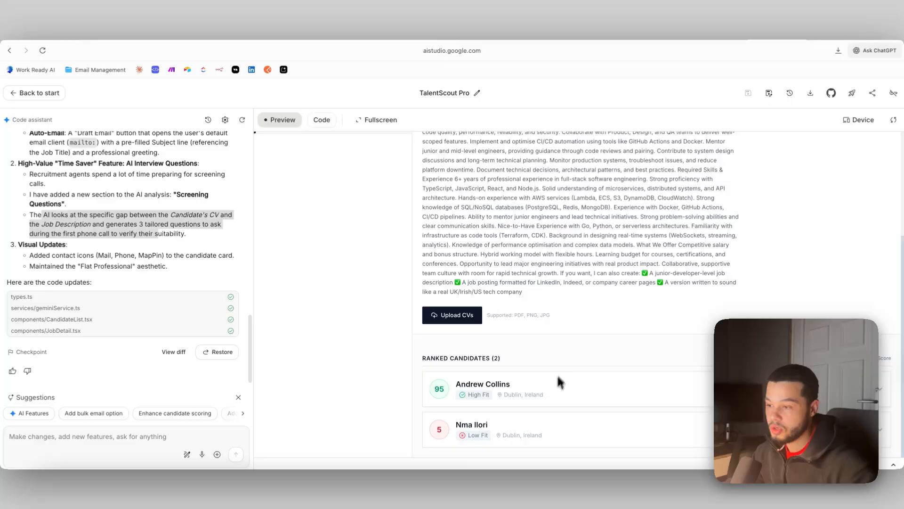
scroll(down, 3)
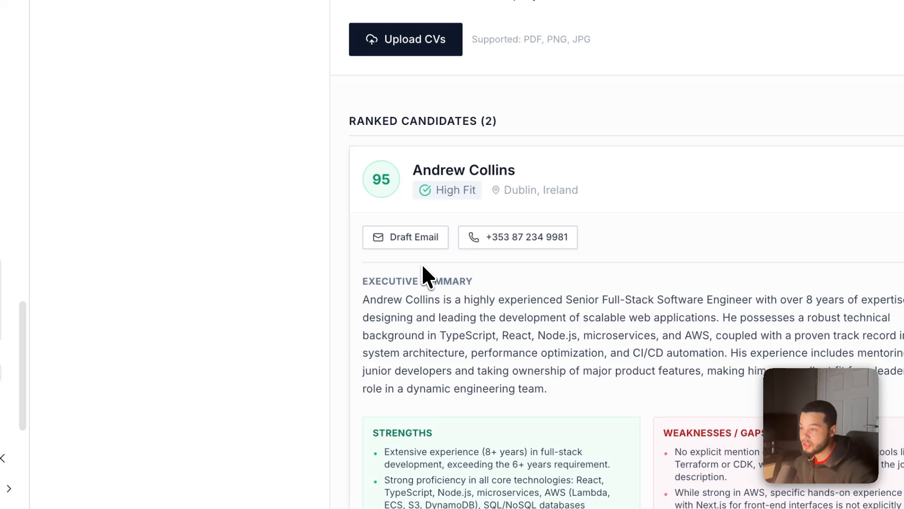
scroll(down, 3)
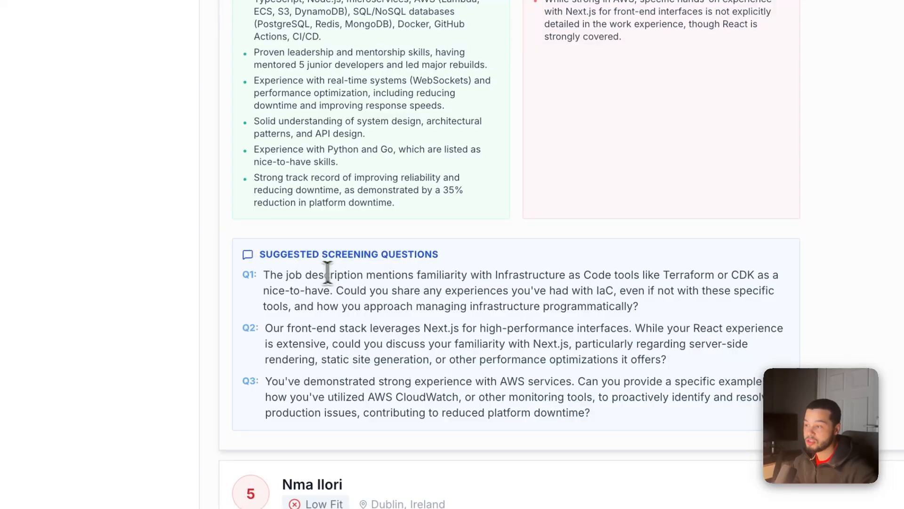
drag(305, 275, 459, 274)
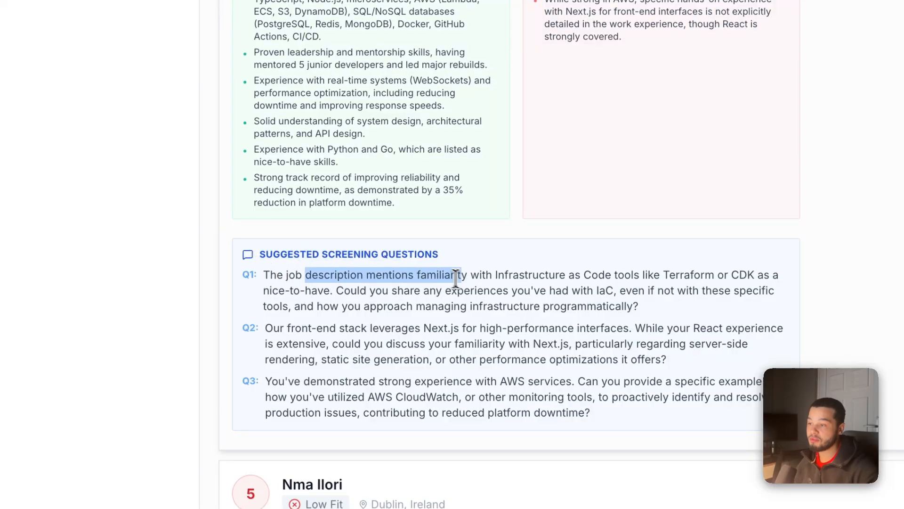
drag(453, 274, 579, 274)
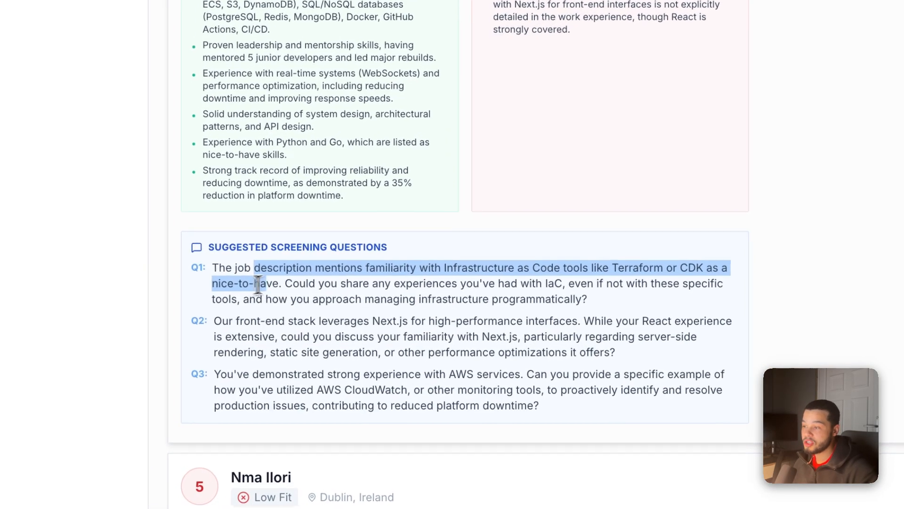
scroll(down, 3)
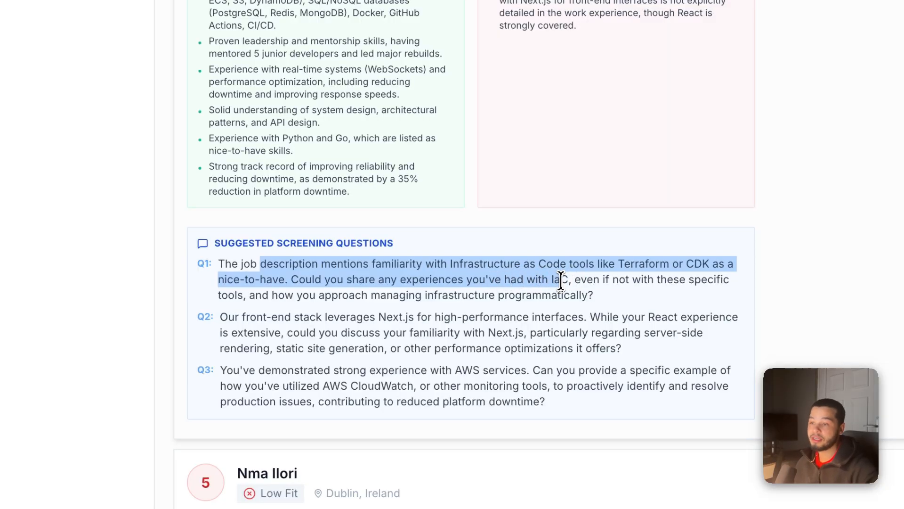
drag(559, 279, 291, 295)
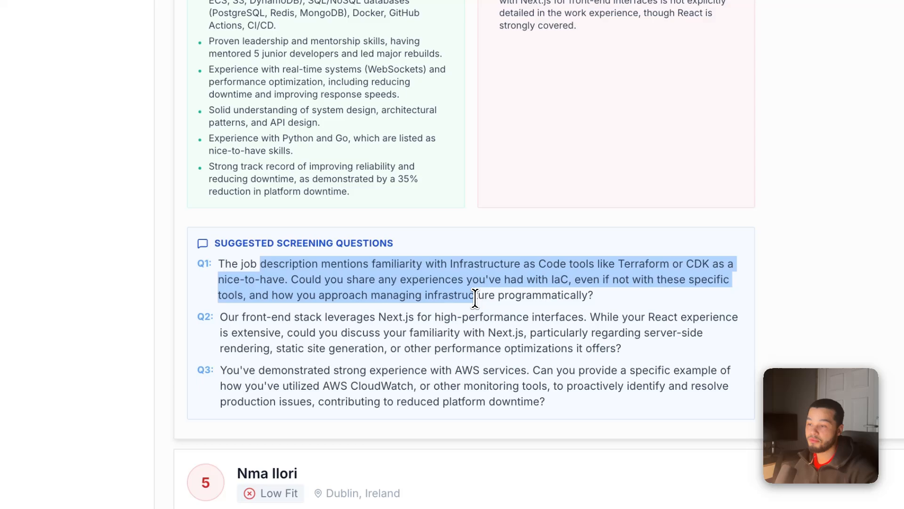
scroll(down, 3)
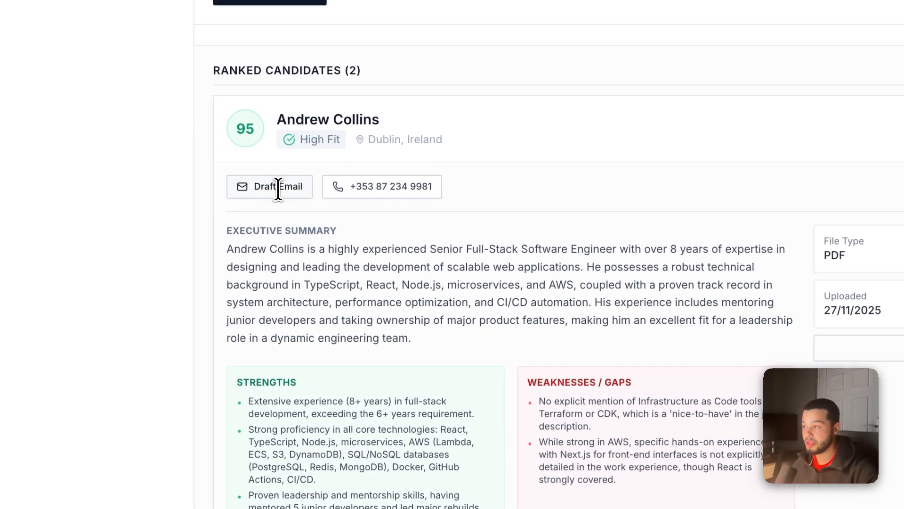
click(277, 186)
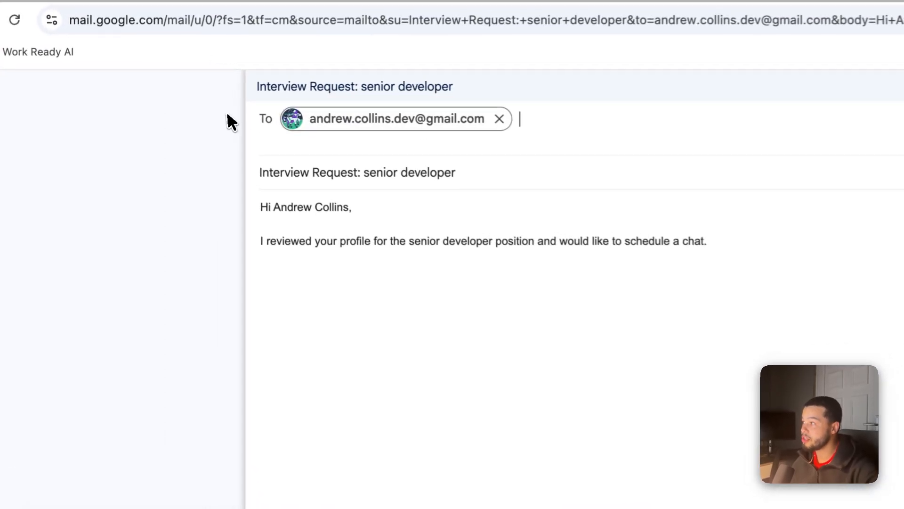
double_click(421, 156)
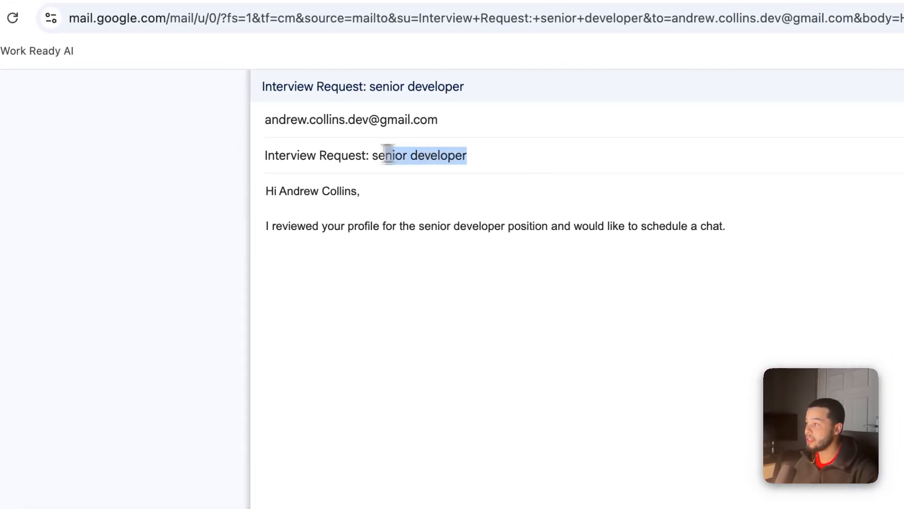
click(316, 155)
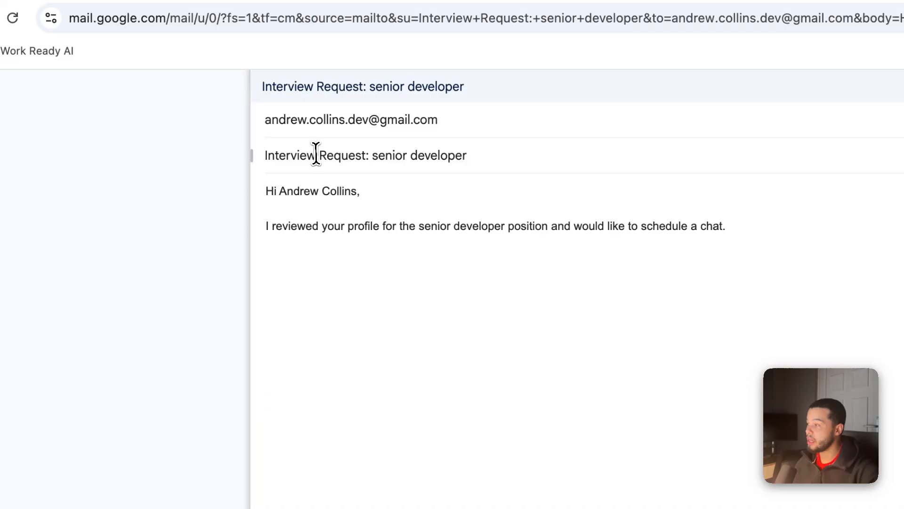
double_click(419, 155)
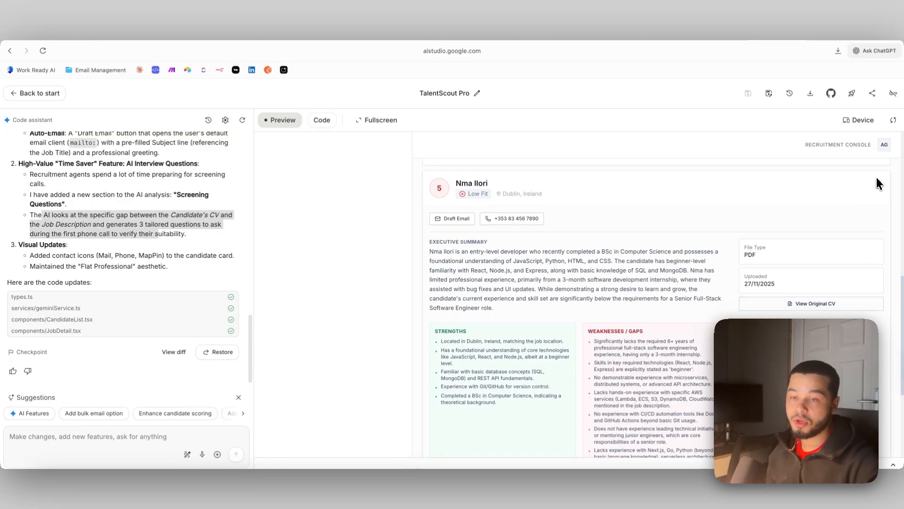
scroll(down, 3)
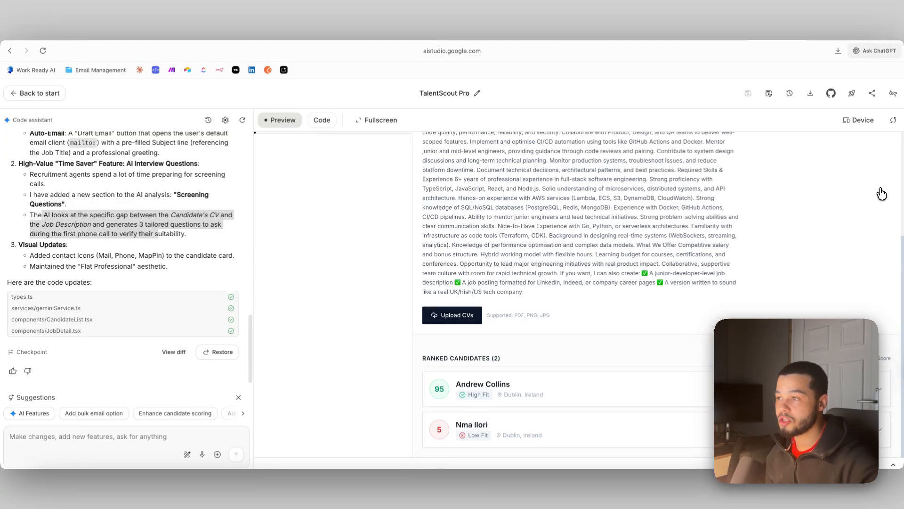
mouse_move(698, 329)
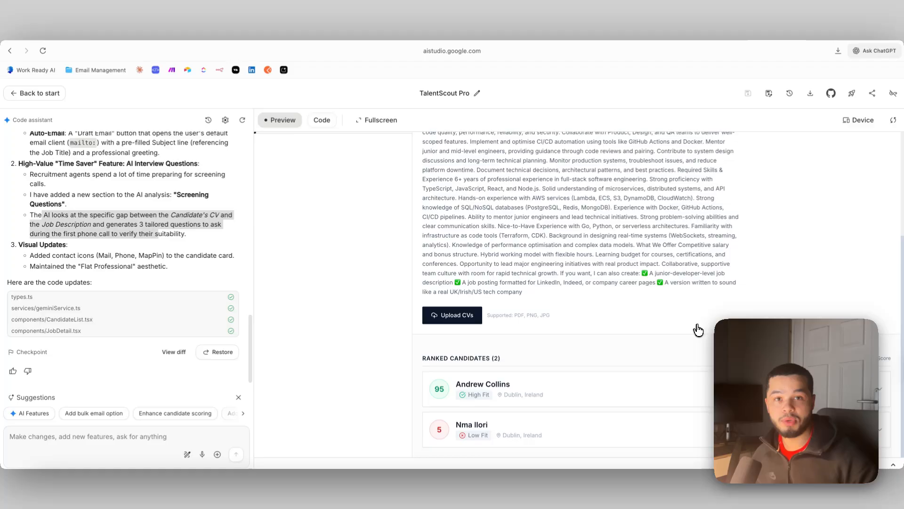